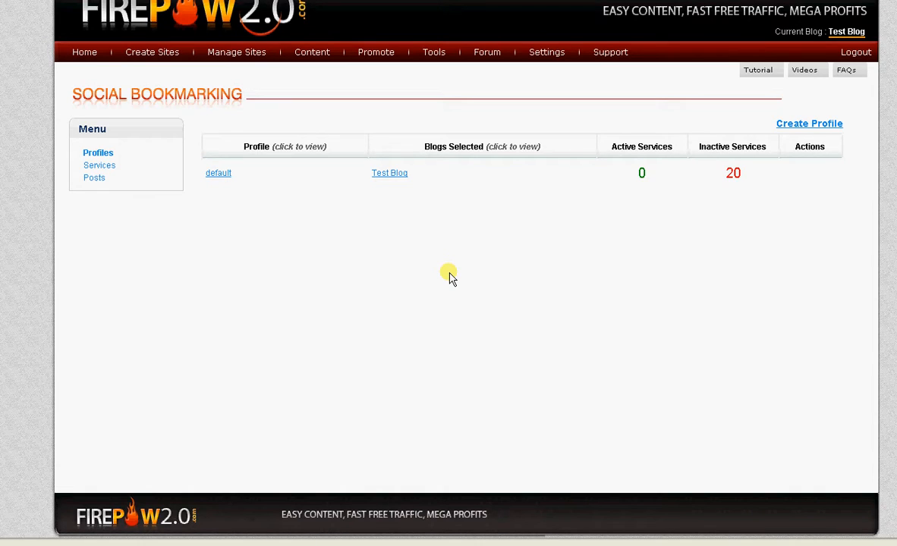
pyautogui.moveTo(410, 270)
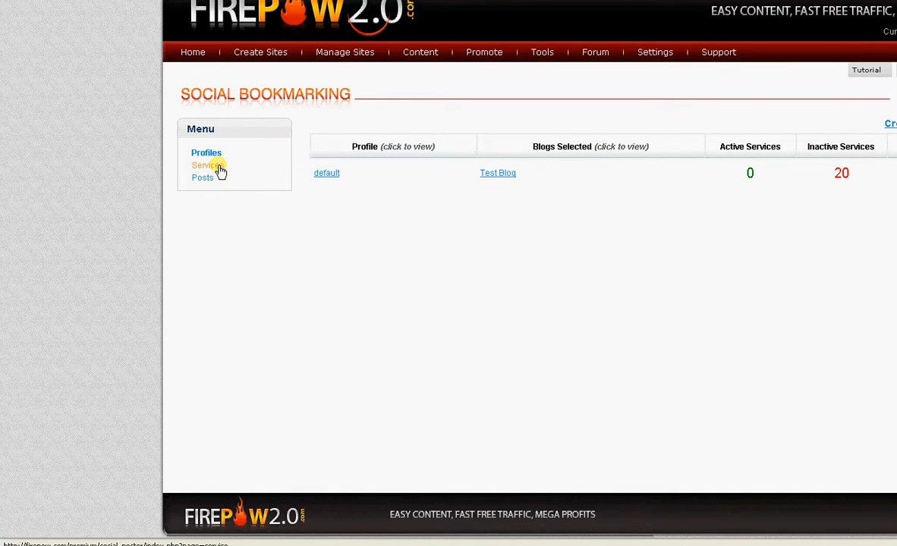
# - View the default profile's details: Test Blog active, zero active and inactive services
pyautogui.click(204, 166)
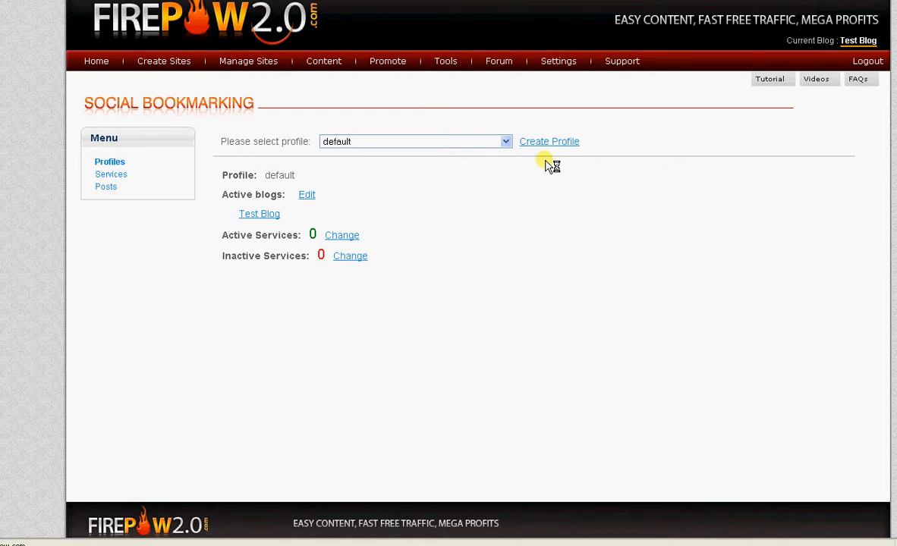
# - Create profile 'Blog Inferno test' with Test Blog in its selected blogs and continue to services
pyautogui.click(549, 141)
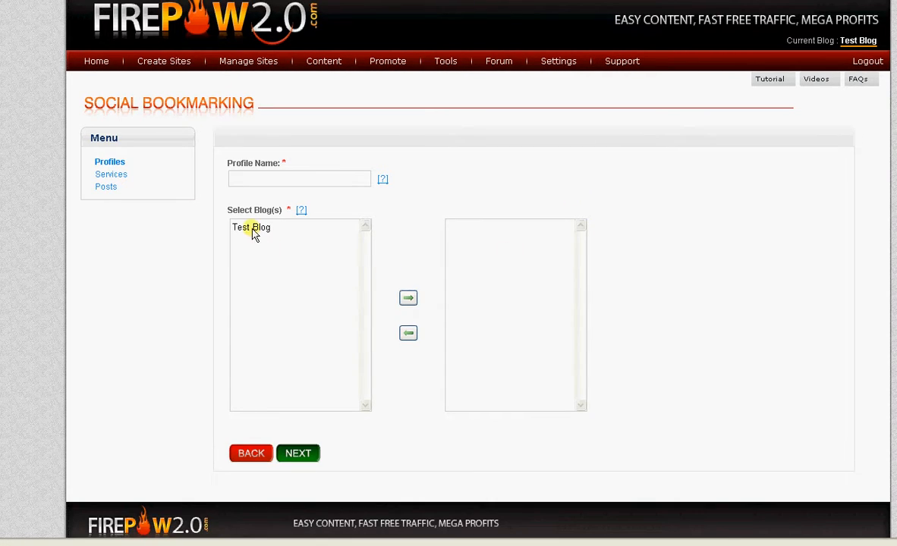
pyautogui.click(251, 228)
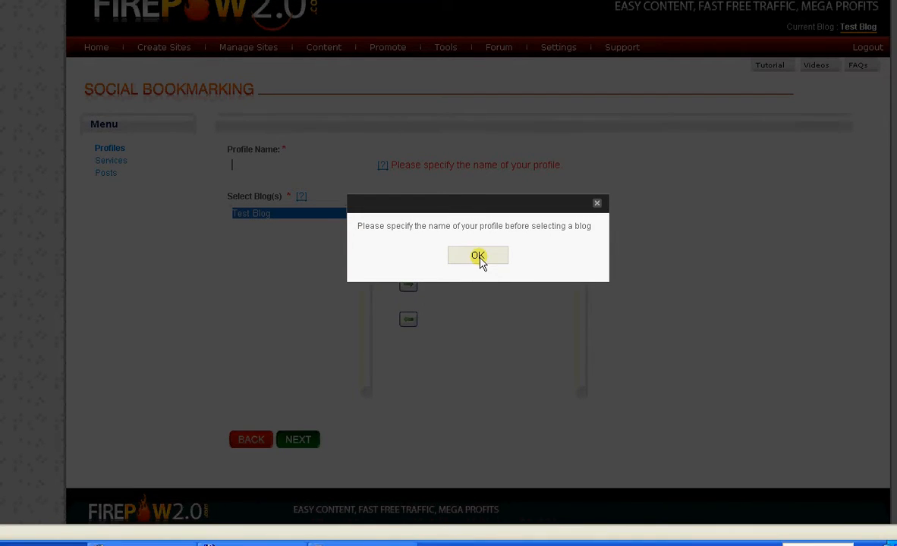
pyautogui.click(478, 255)
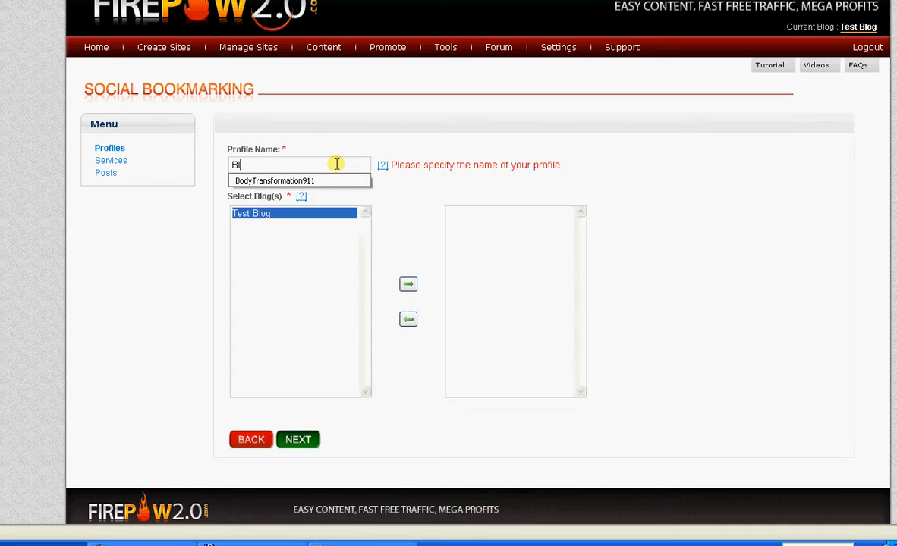
pyautogui.write('Blog Inferno test')
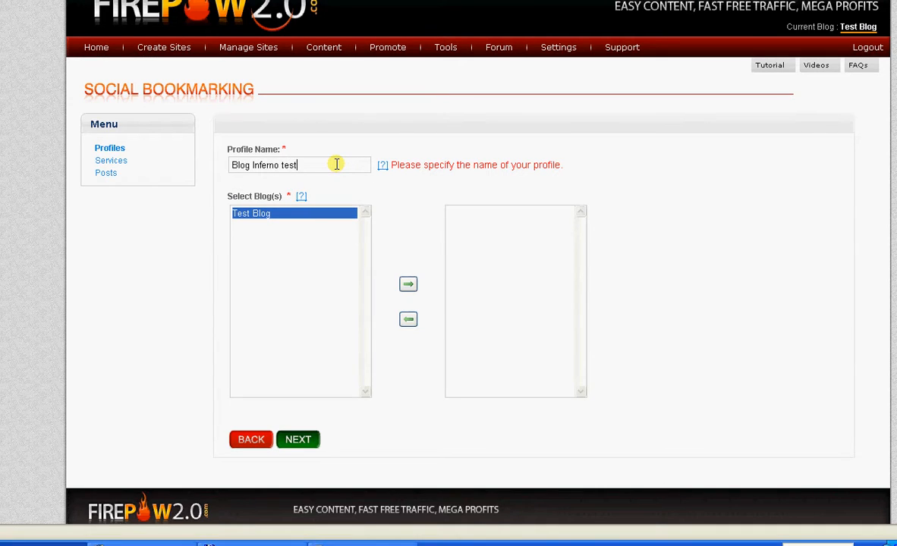
pyautogui.click(408, 284)
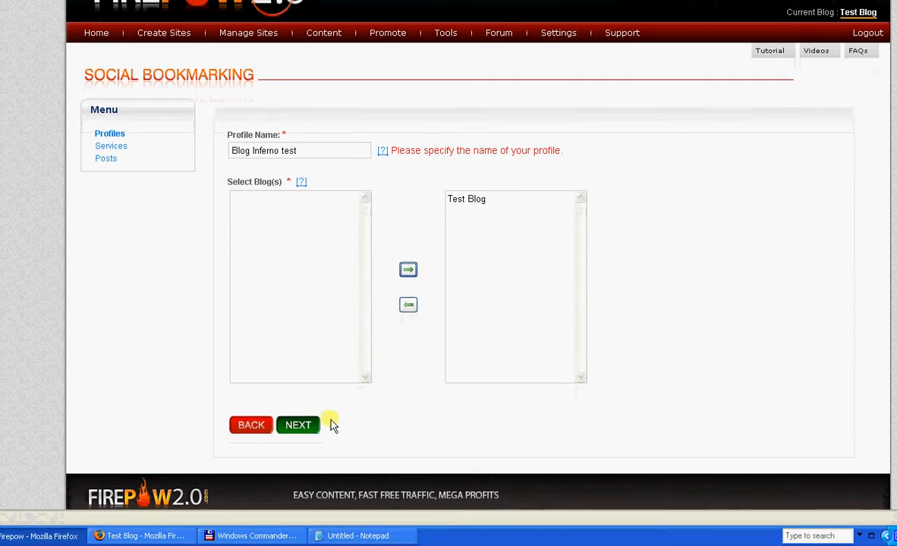
pyautogui.click(298, 424)
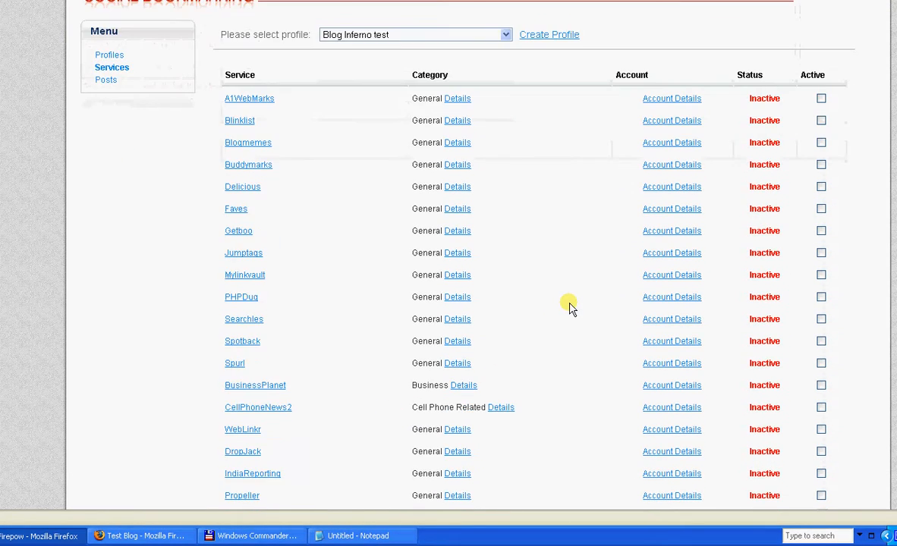
# - Scroll through the Blog Inferno test profile's inactive bookmarking services list
pyautogui.scroll(-3)
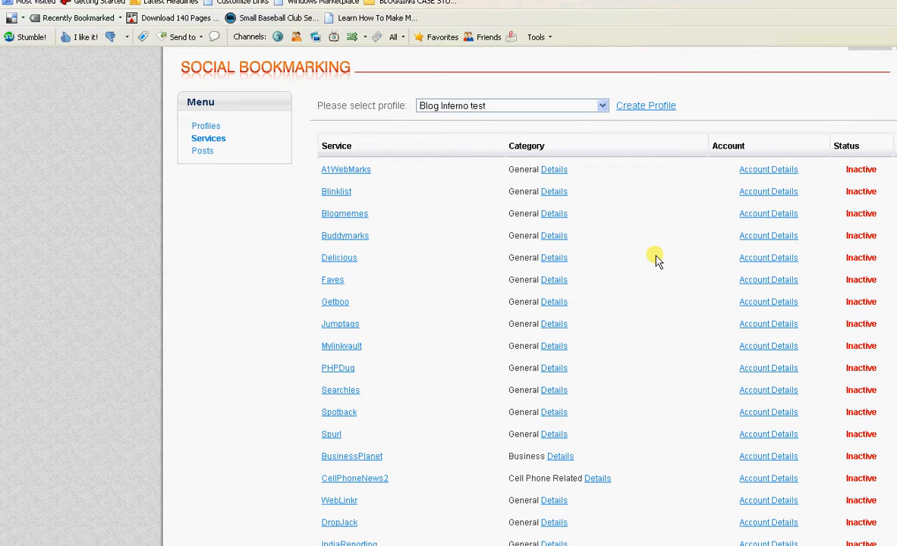
pyautogui.moveTo(673, 314)
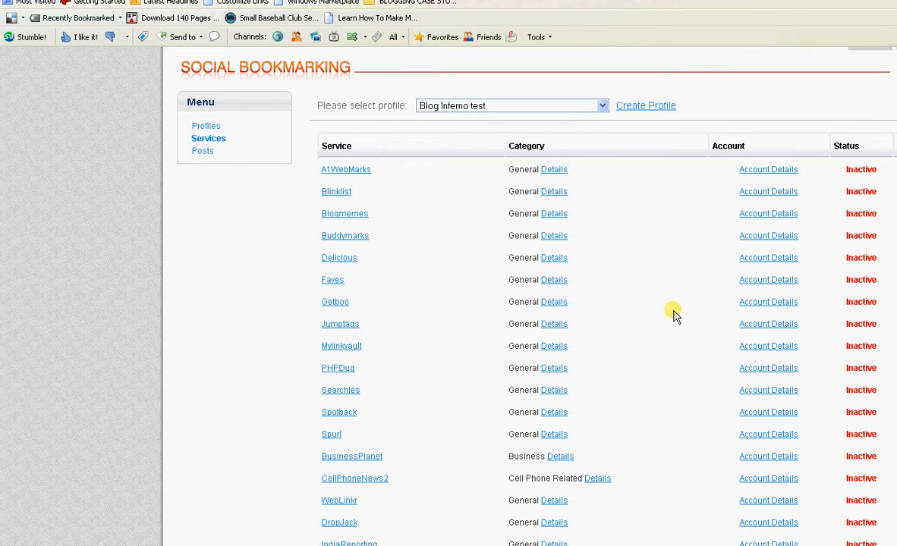